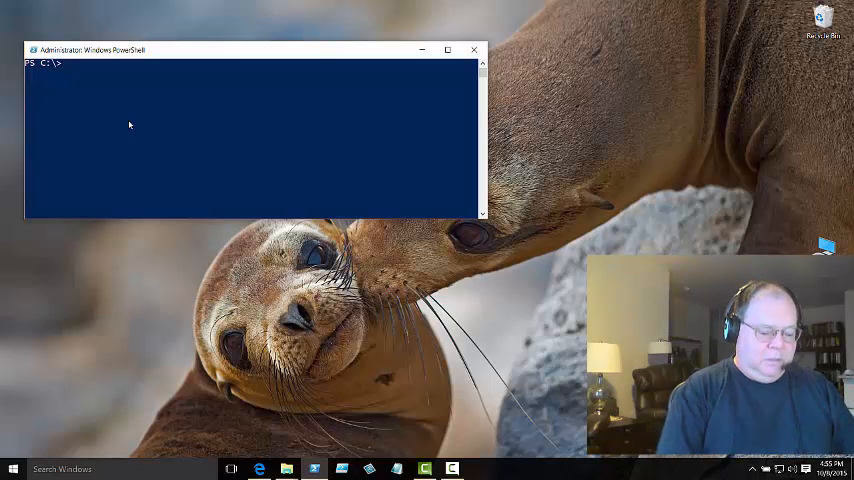
- Run winrm id to test the local WinRM connection and show the WSManFault
type("winrm id")
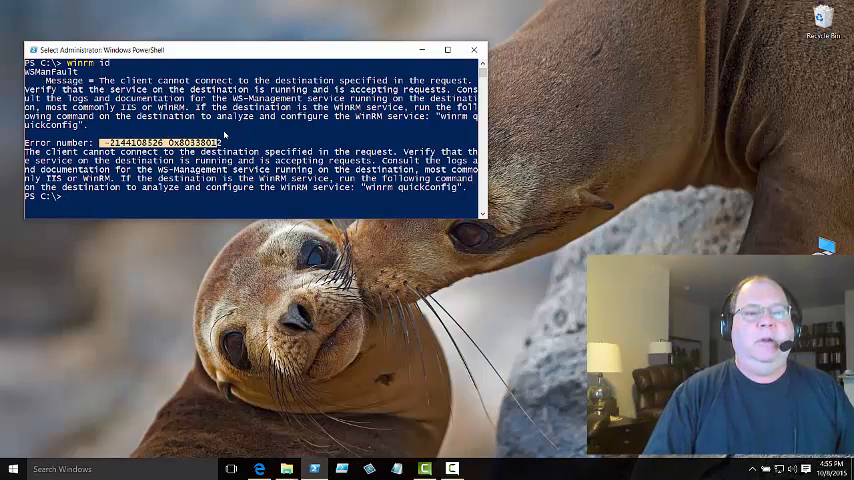
mouse_move(150, 130)
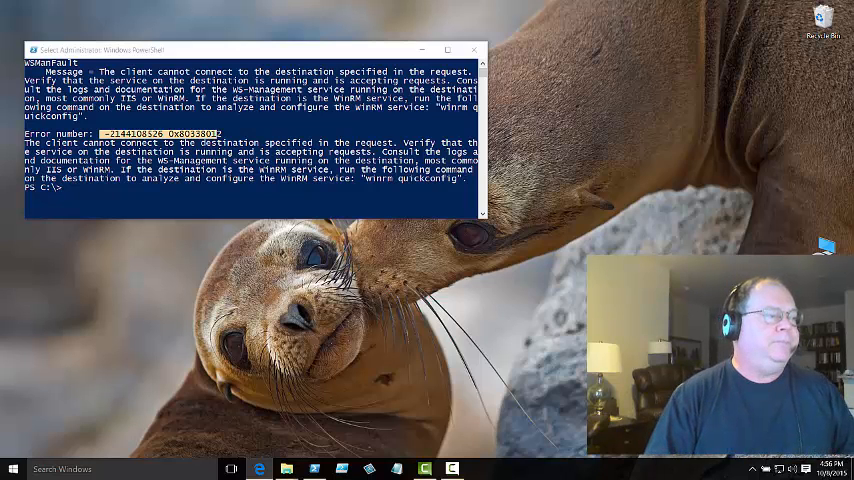
mouse_move(88, 262)
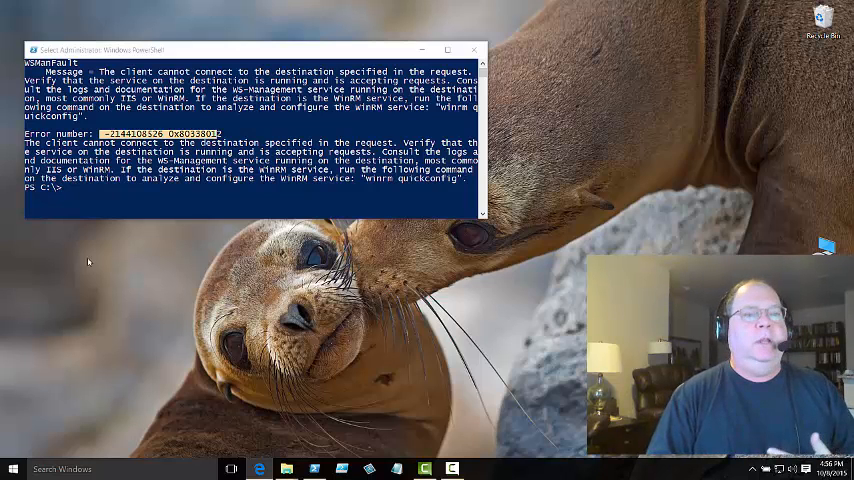
mouse_move(113, 198)
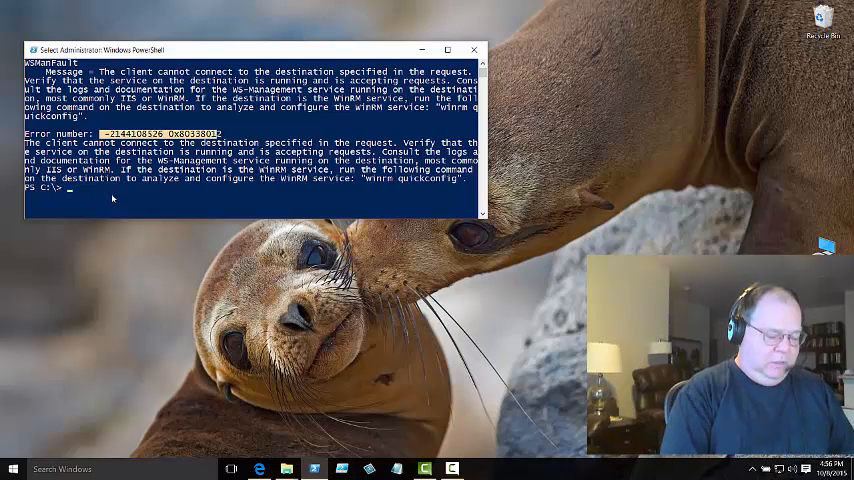
- Run sc.exe query winrm and highlight the STOPPED service state
type("sc")
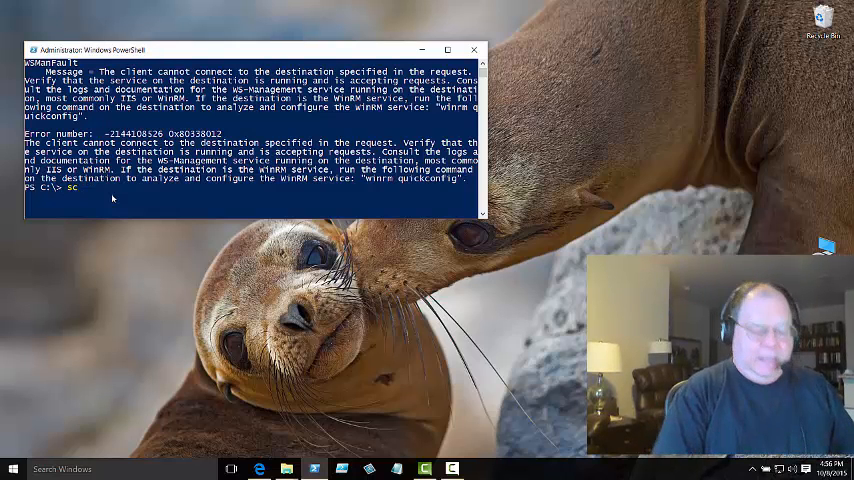
type(".exe")
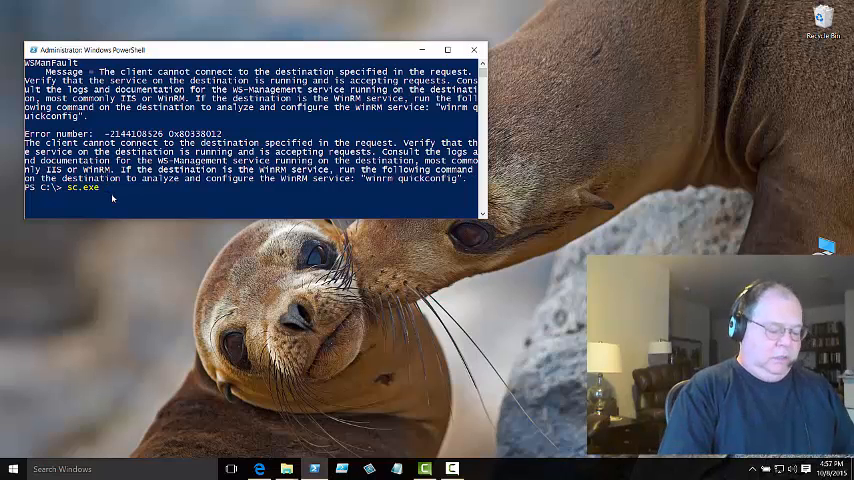
type("query")
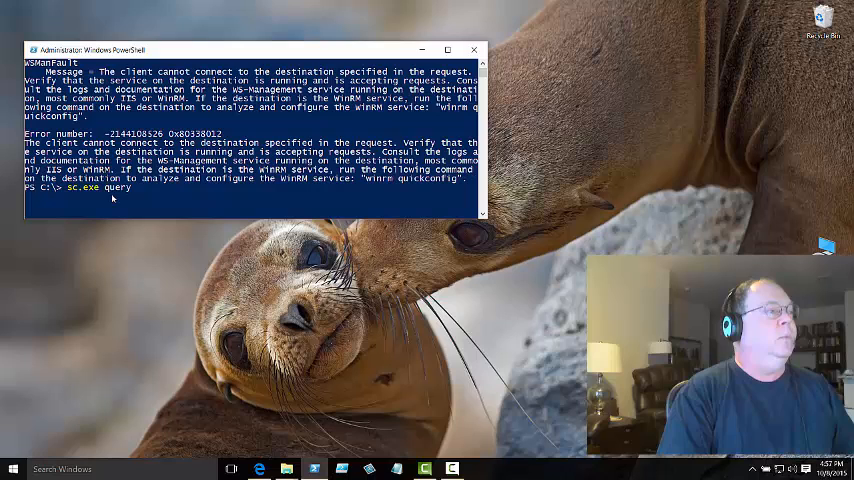
type("winrm")
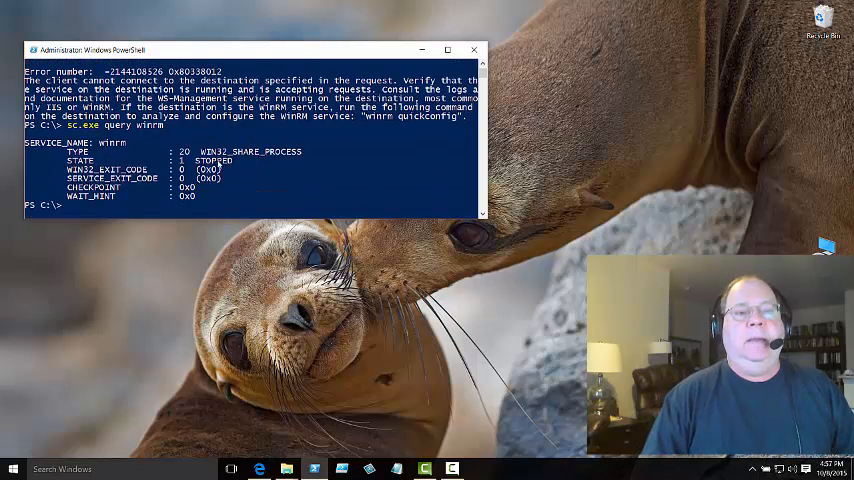
double_click(79, 142)
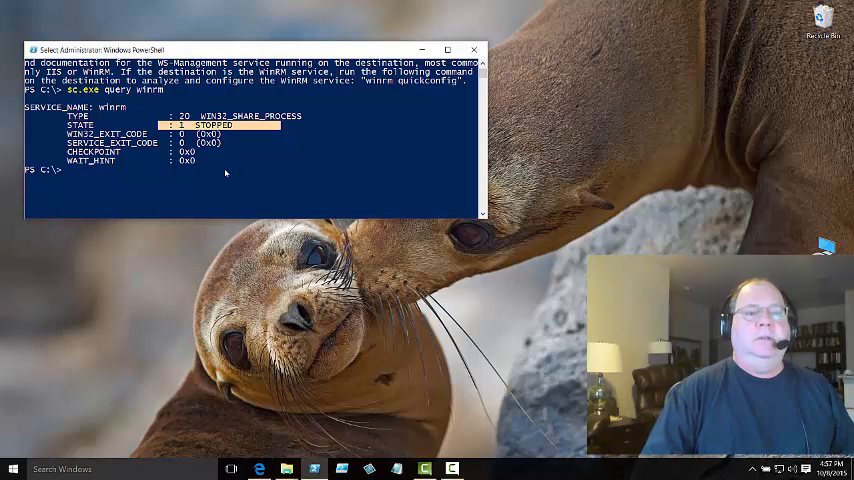
- Run Get-Service winrm to check the WinRM service status
type("get-ser")
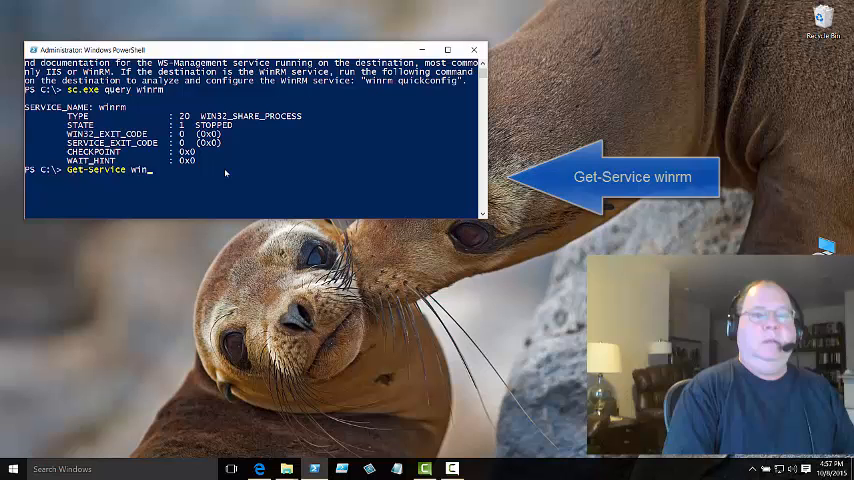
key("enter")
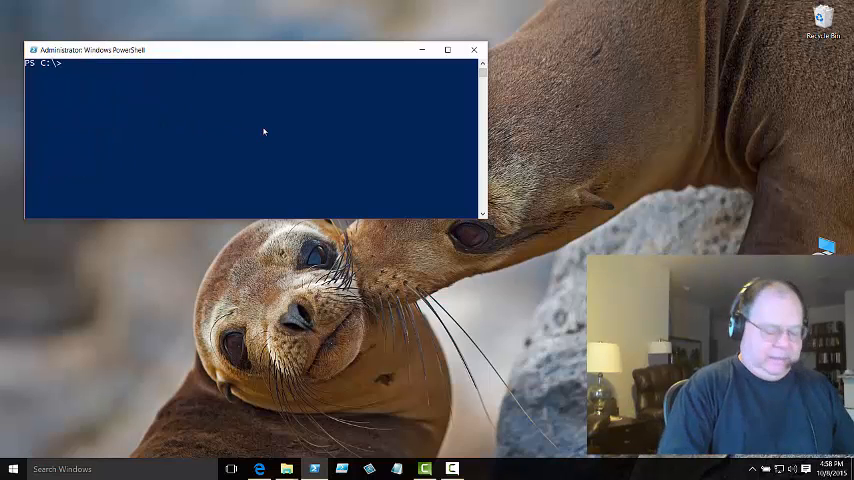
- Run netstat -anop tcp to list TCP connections and listening ports
type("netstat")
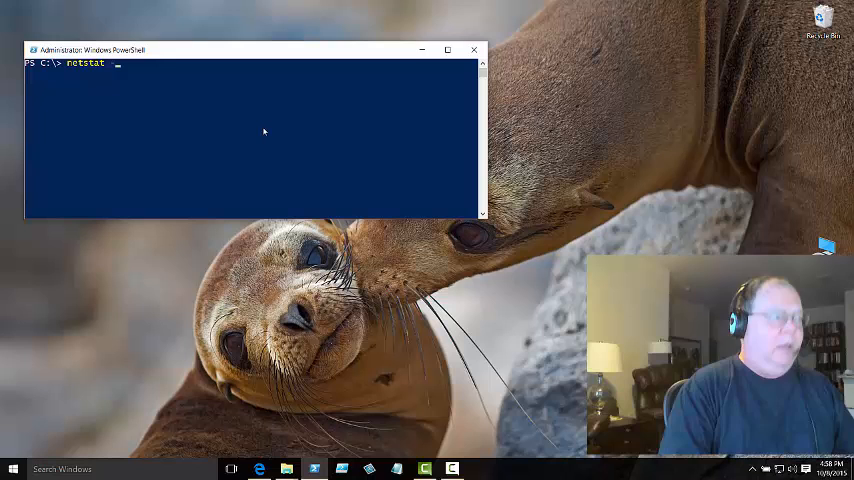
type("-anop")
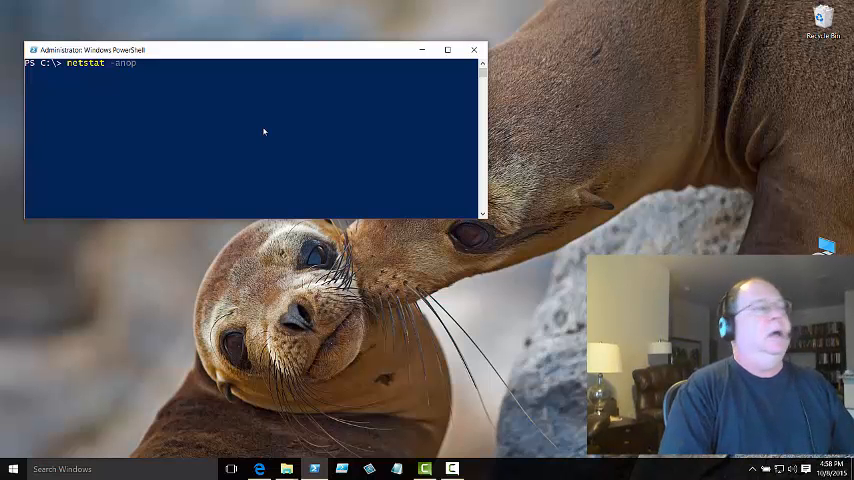
type("tcp")
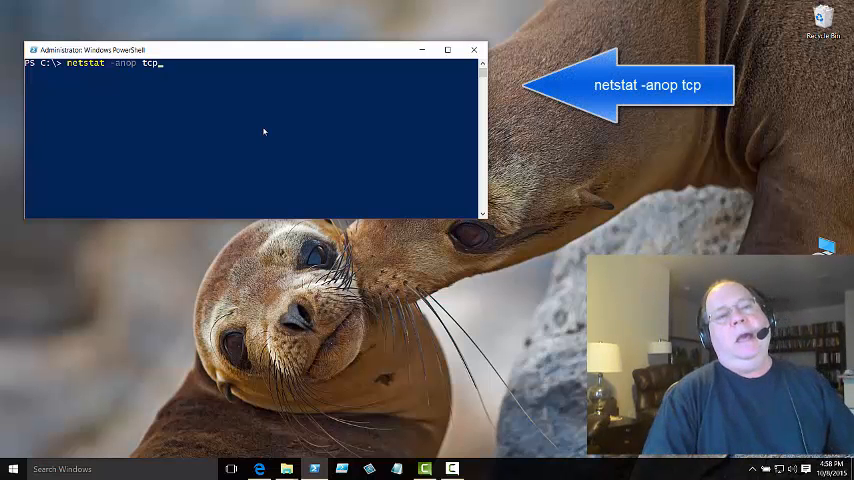
key("enter")
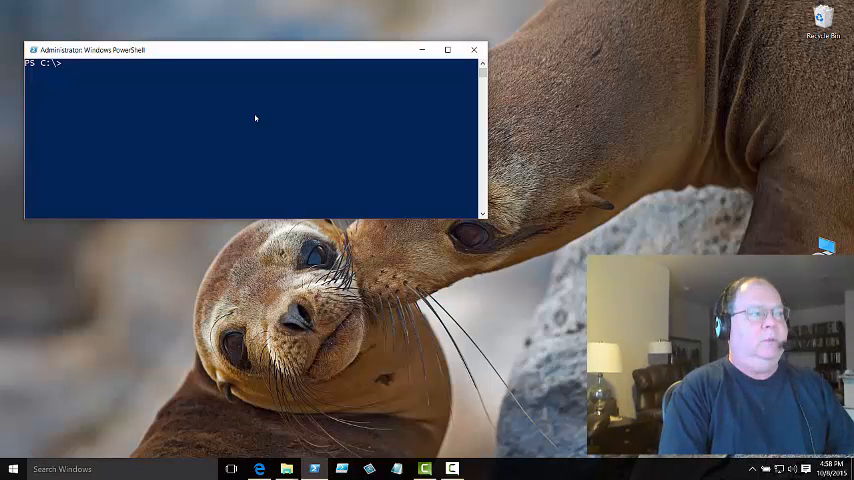
- Run Enable-PSRemoting -Force, then retype it after the Public network firewall error
type("enabl")
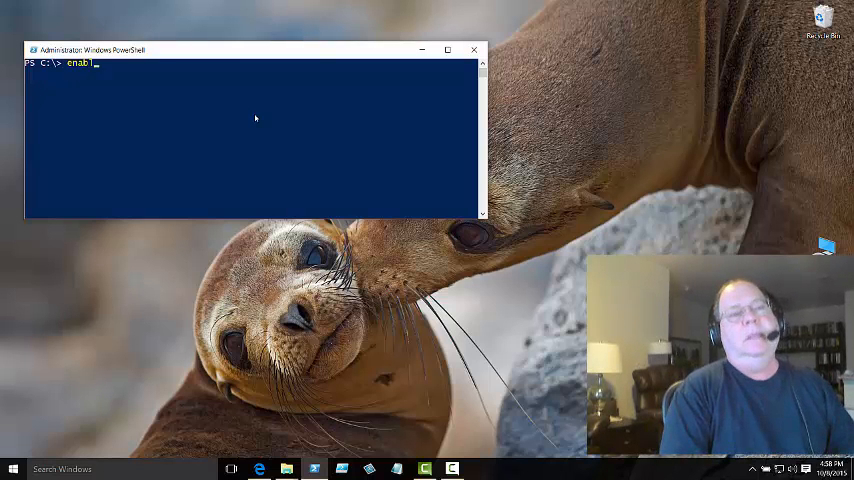
type("e-pr")
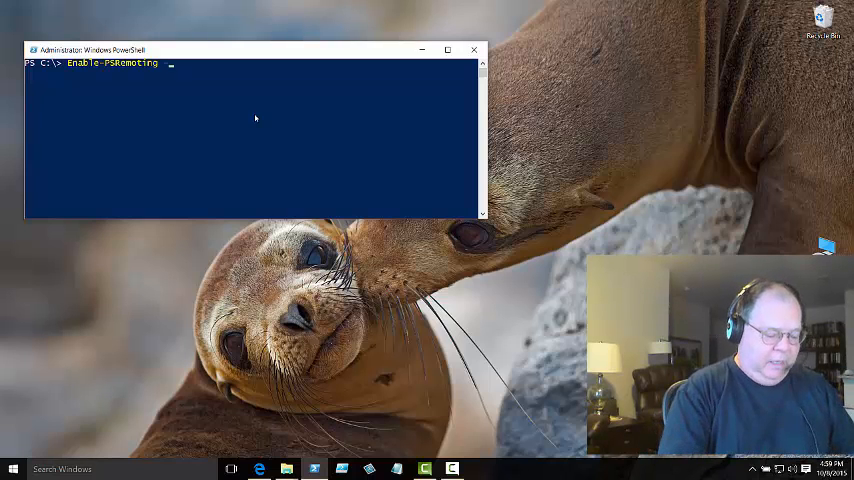
type("-Force")
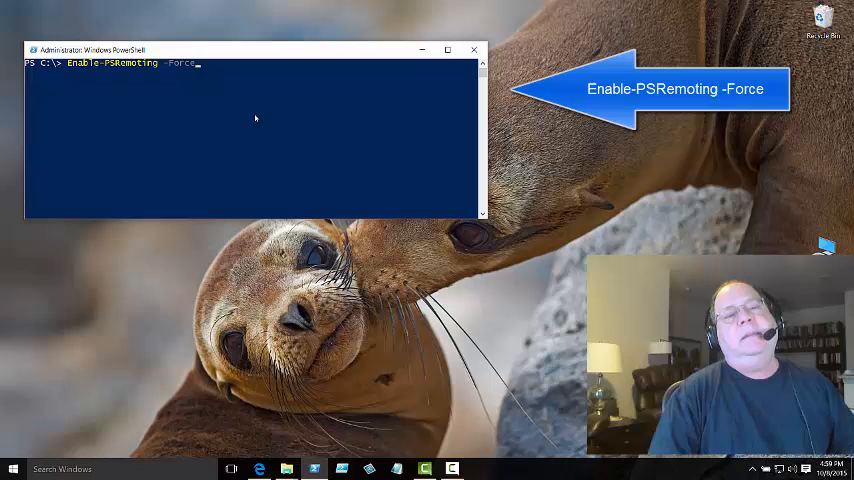
key("Enter")
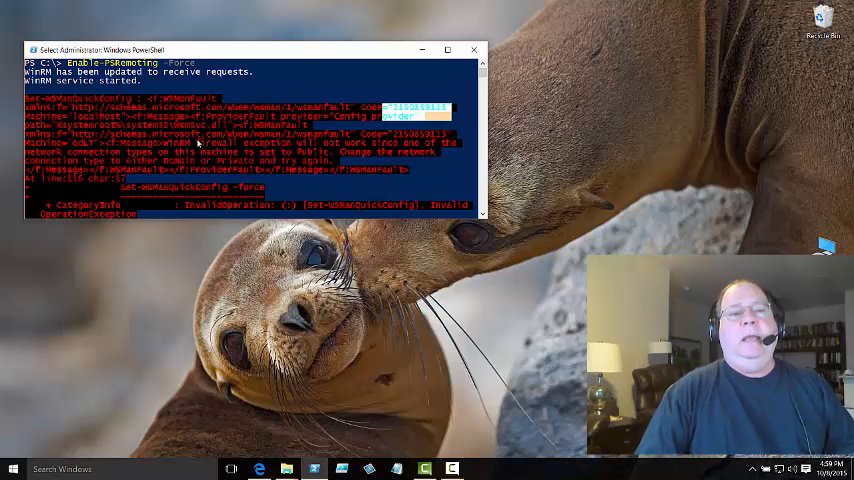
mouse_move(200, 146)
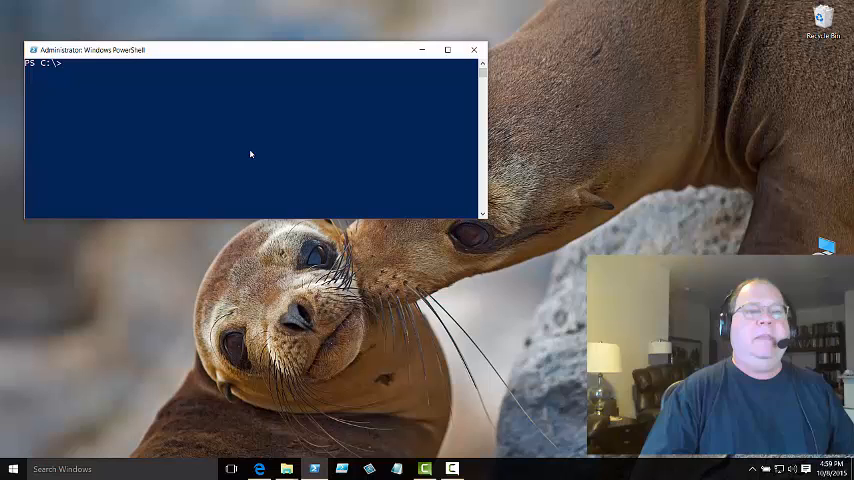
type("Enable-PSRemoting -For")
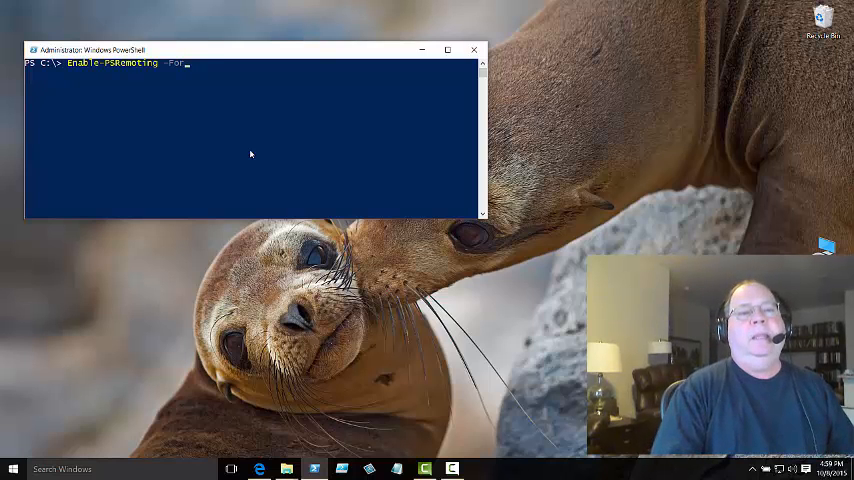